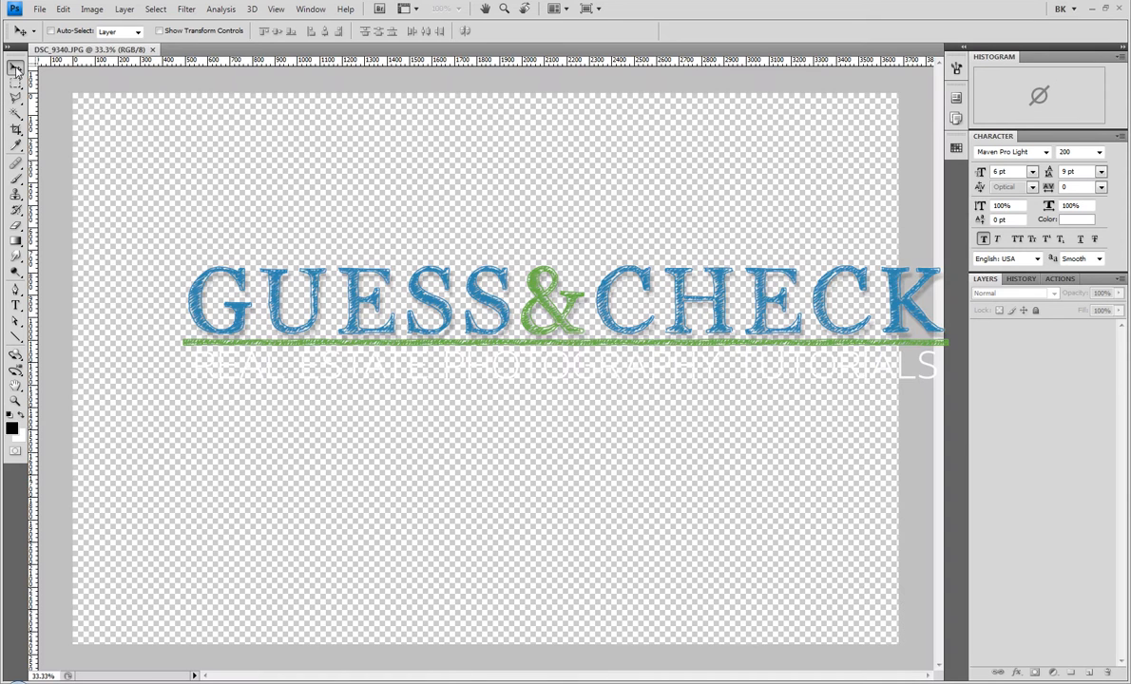
Begin working on Layer 1's black mask to reveal the chandelier's candle bulbs
{"action": "left_click", "coordinate": [223, 48]}
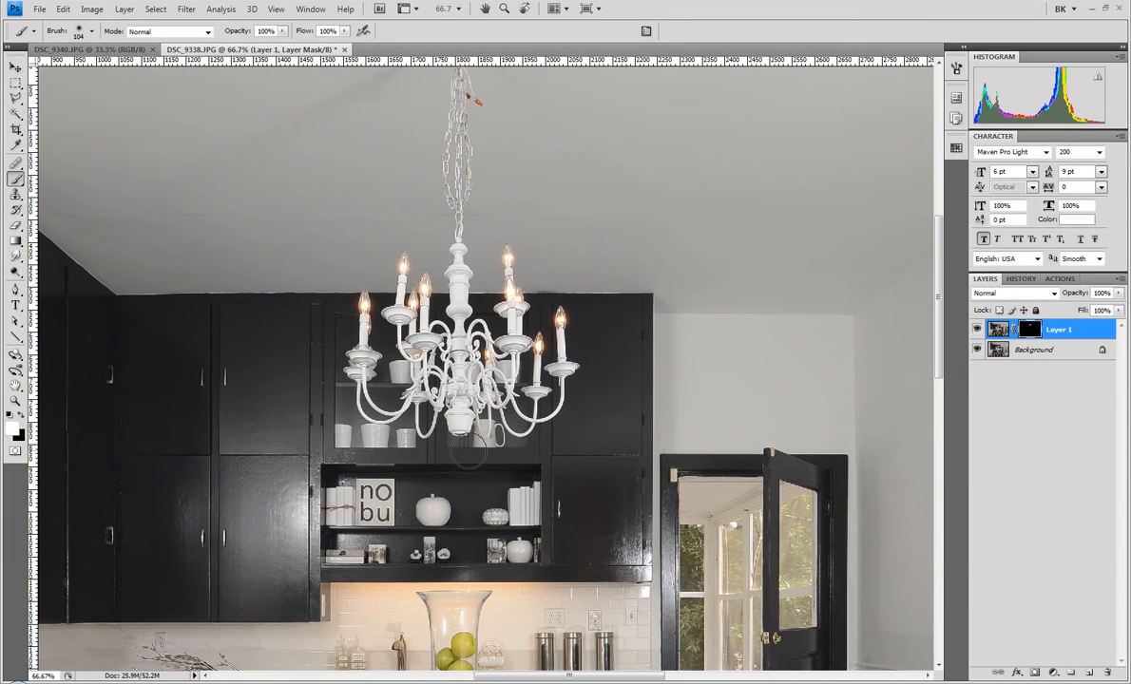
Fit the whole kitchen photo on screen with the Zoom tool's Fit on Screen
{"action": "left_click", "coordinate": [975, 329]}
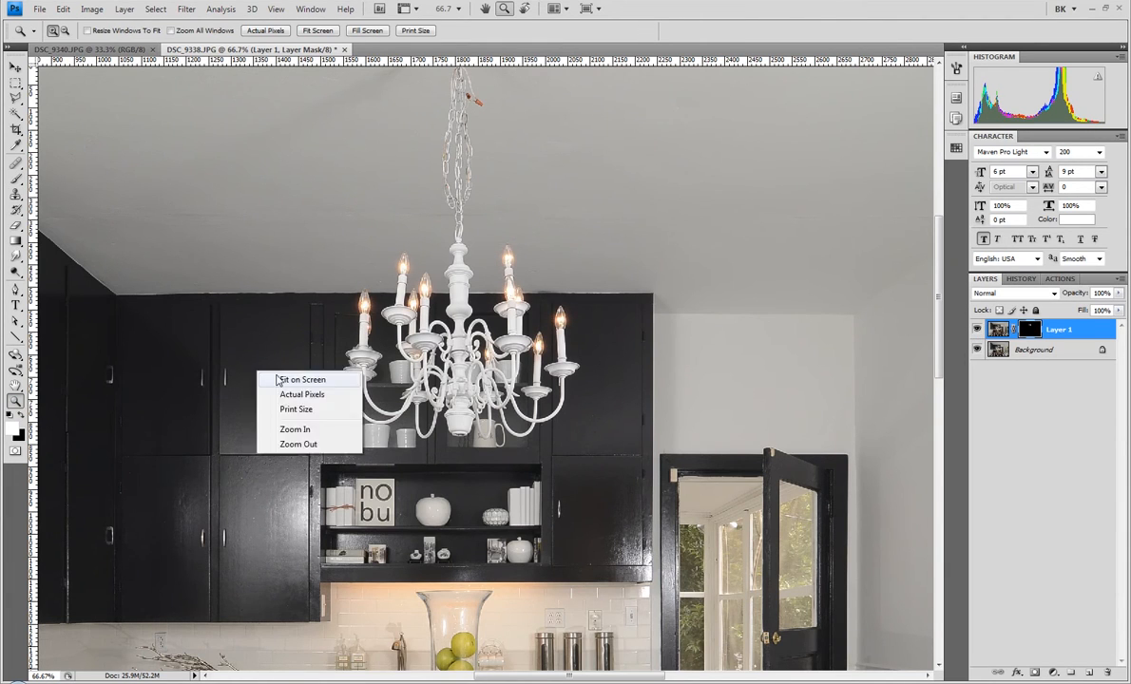
{"action": "left_click", "coordinate": [296, 379]}
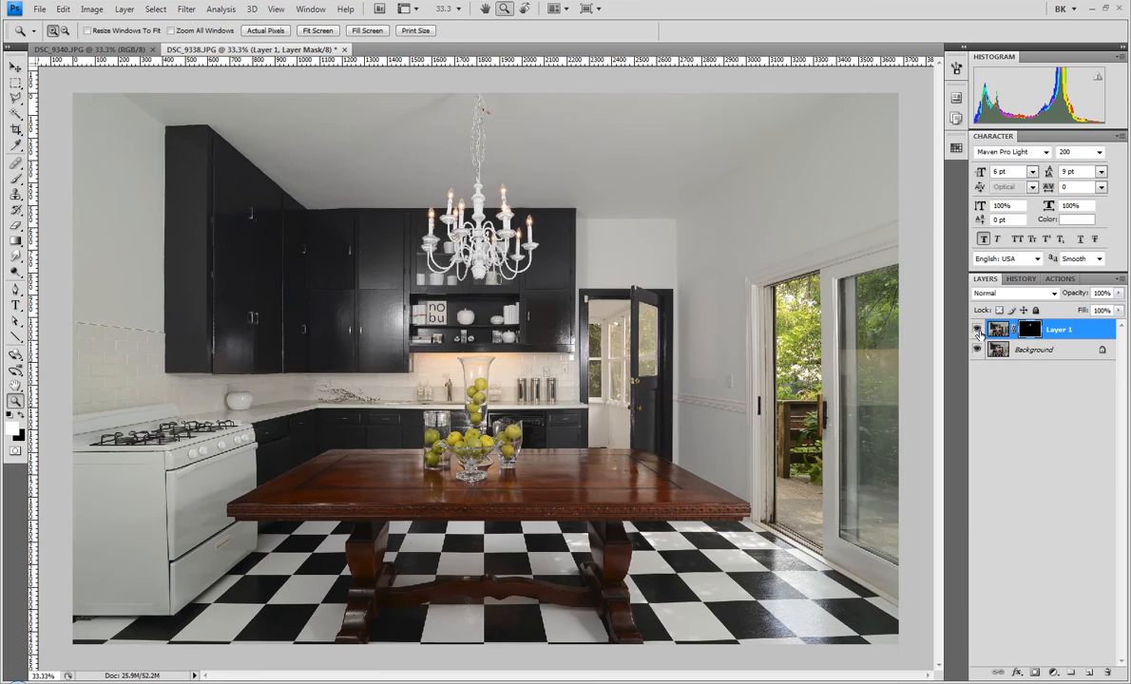